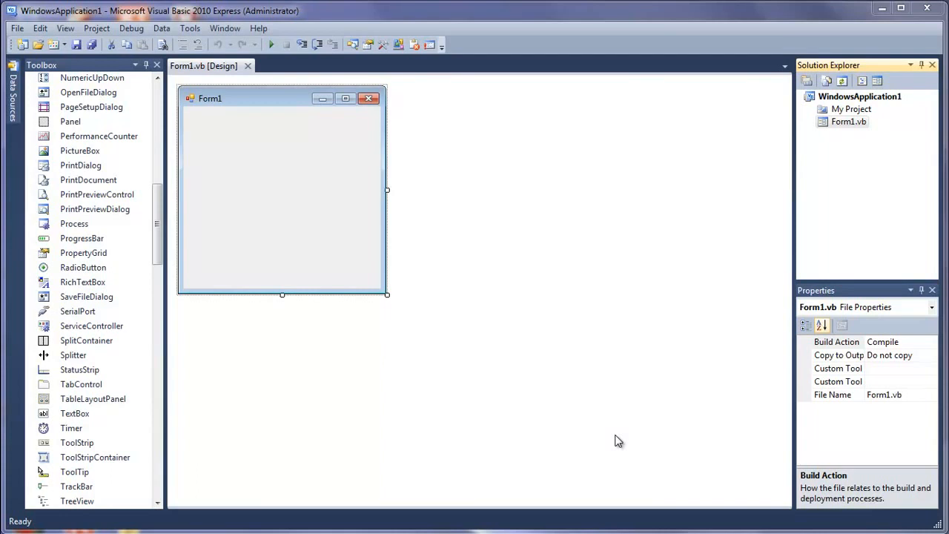
{"action": "mouse_move", "coordinate": [440, 335]}
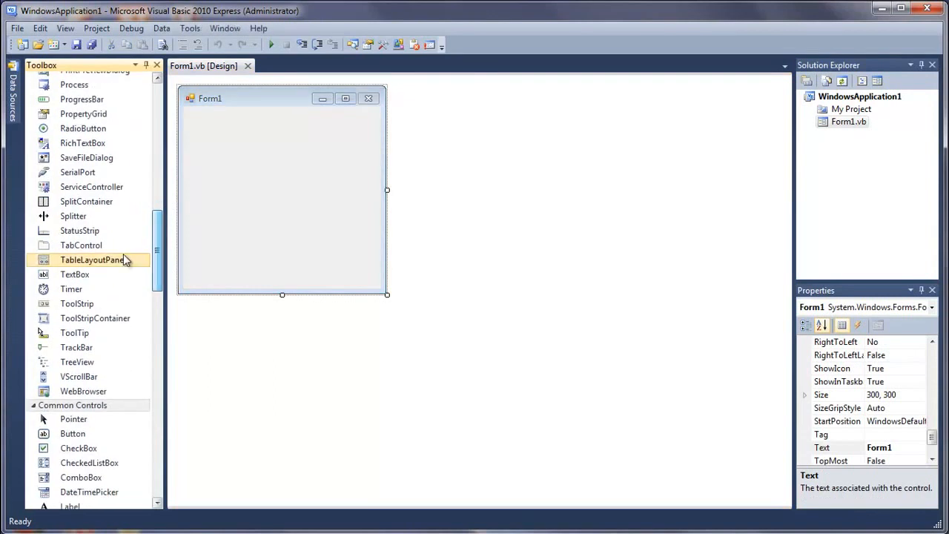
{"action": "mouse_move", "coordinate": [74, 274]}
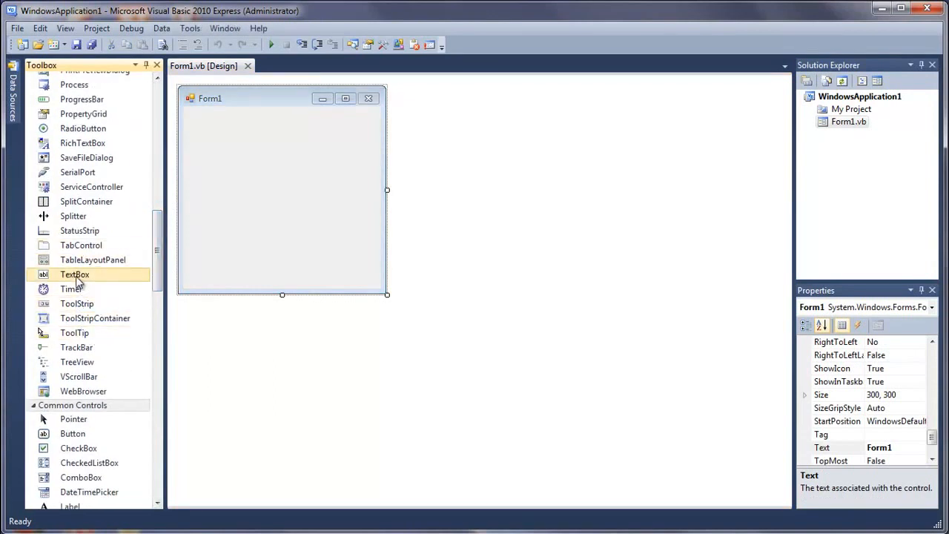
Place a TextBox stretched across Form1's width and add a Button below it
{"action": "double_click", "coordinate": [74, 274]}
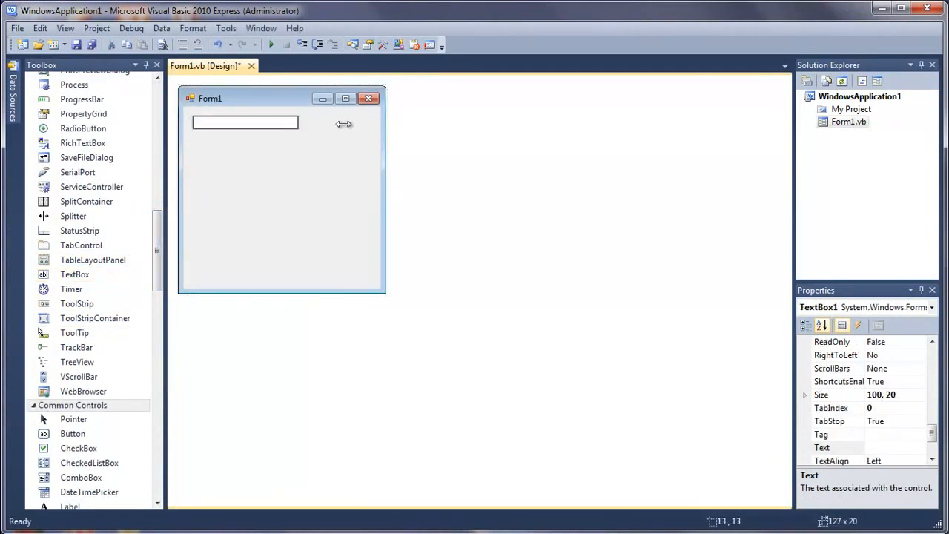
{"action": "left_click_drag", "start_coordinate": [299, 122], "coordinate": [382, 121]}
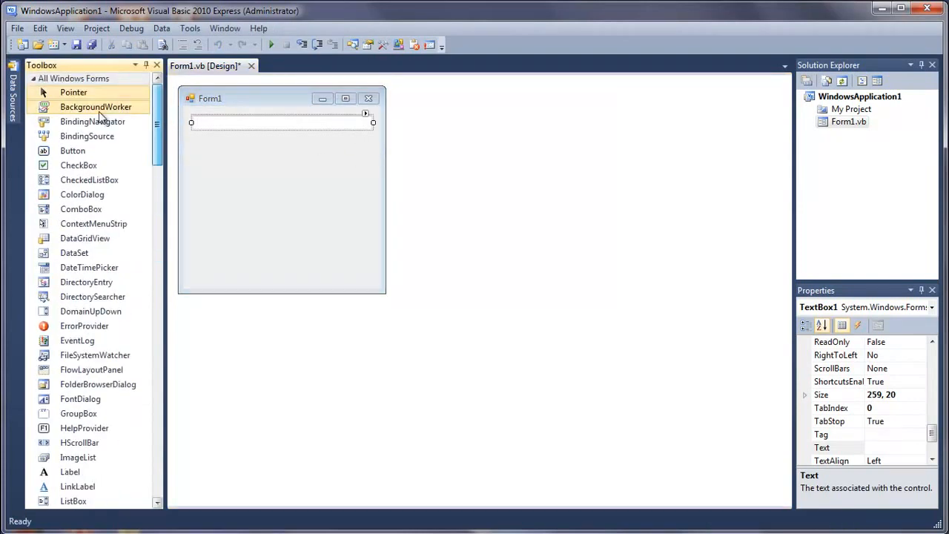
{"action": "left_click_drag", "start_coordinate": [73, 151], "coordinate": [217, 142]}
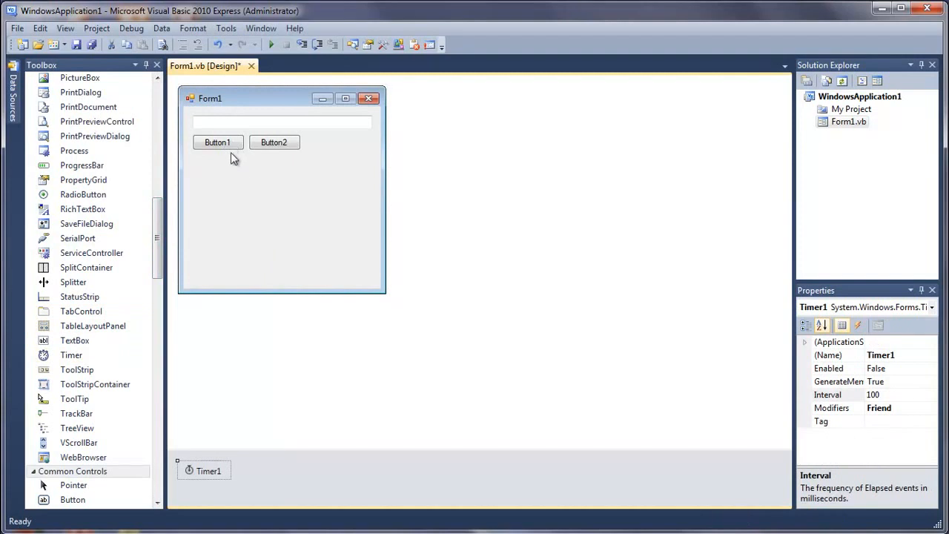
Caption the first button Start and the second button Stop
{"action": "left_click", "coordinate": [216, 142]}
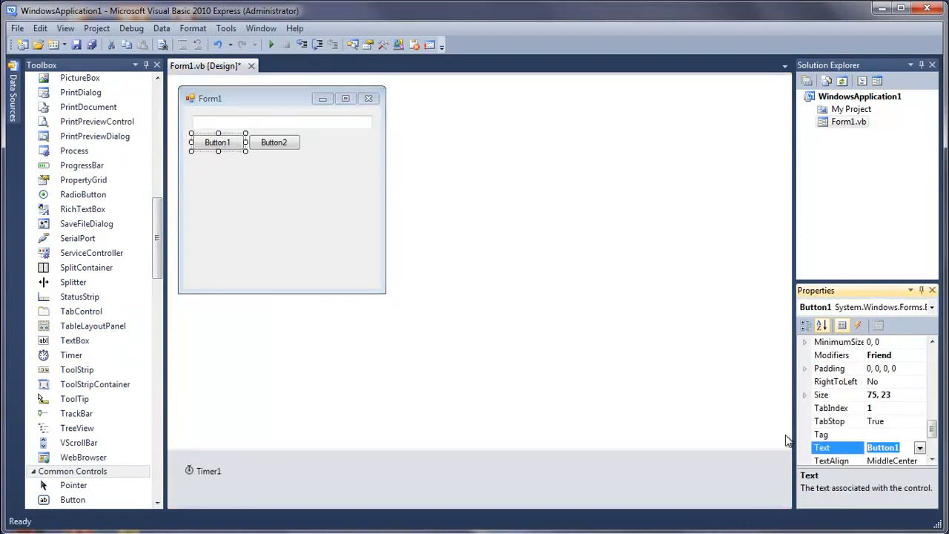
{"action": "type", "text": "Start"}
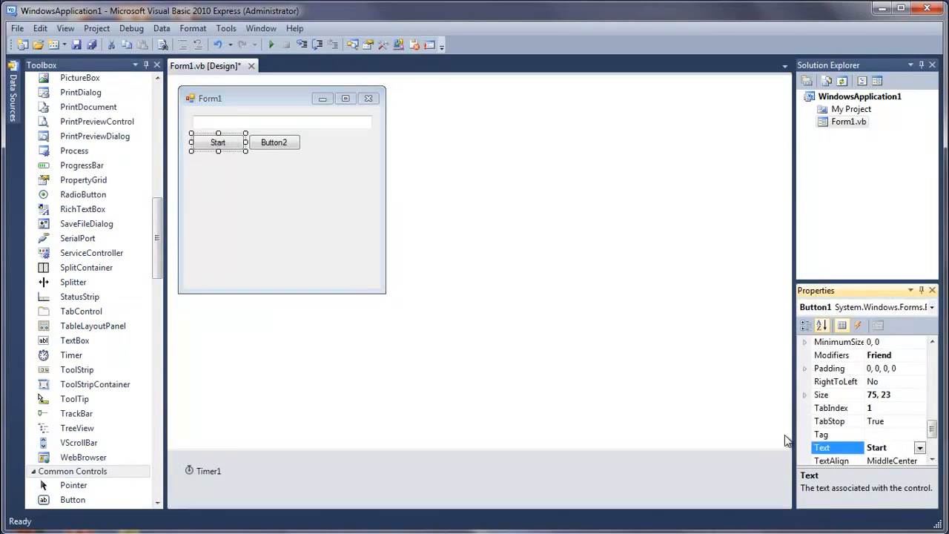
{"action": "left_click", "coordinate": [273, 142]}
{"action": "type", "text": "Stop"}
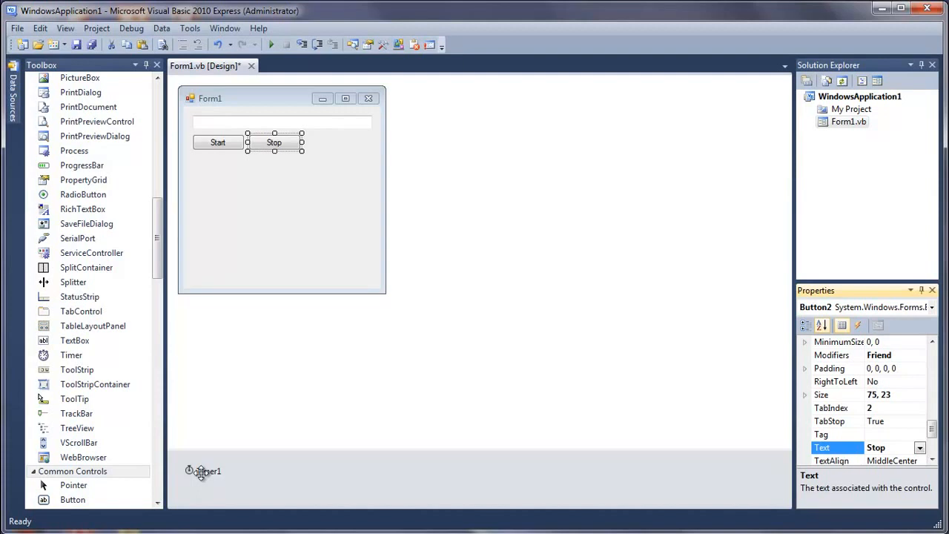
Rename Timer1 to autoTypeTimer and change its Interval property
{"action": "left_click", "coordinate": [207, 472]}
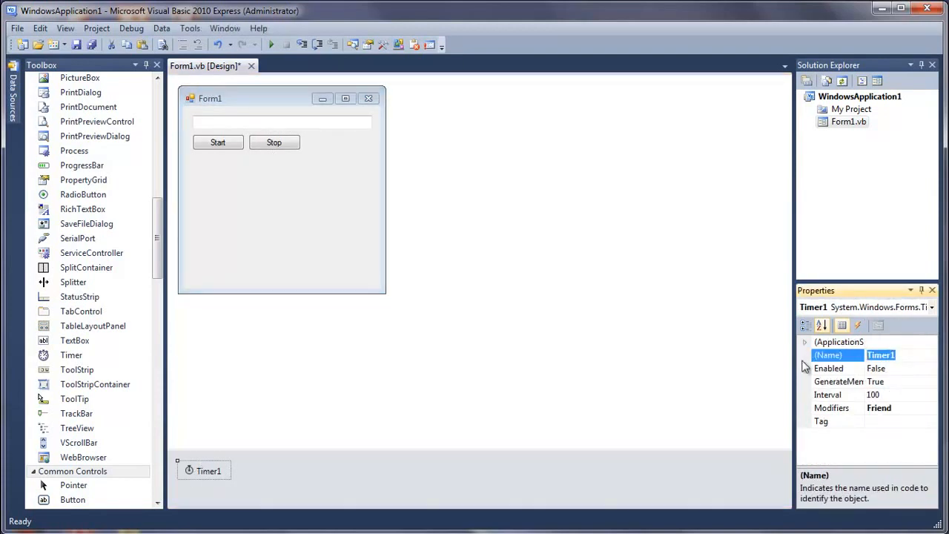
{"action": "type", "text": "autoType"}
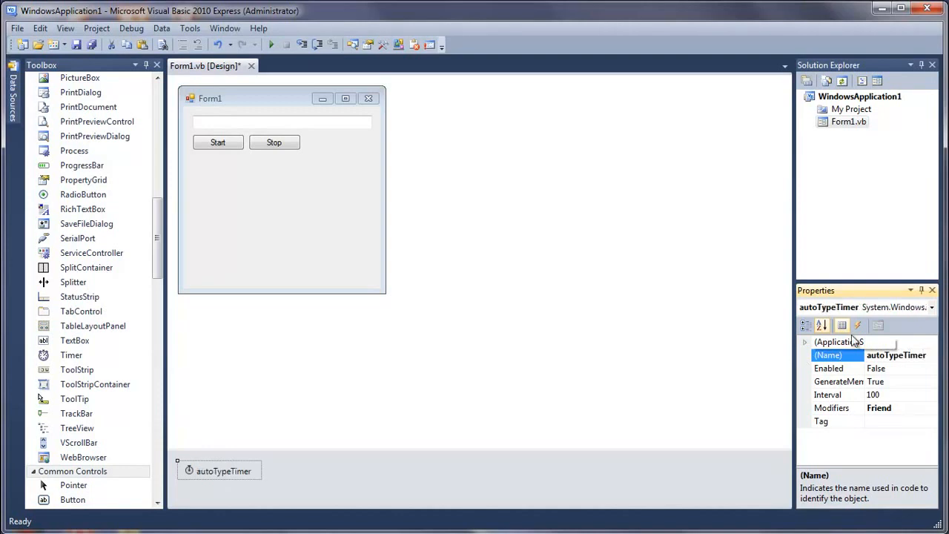
{"action": "left_click", "coordinate": [827, 395]}
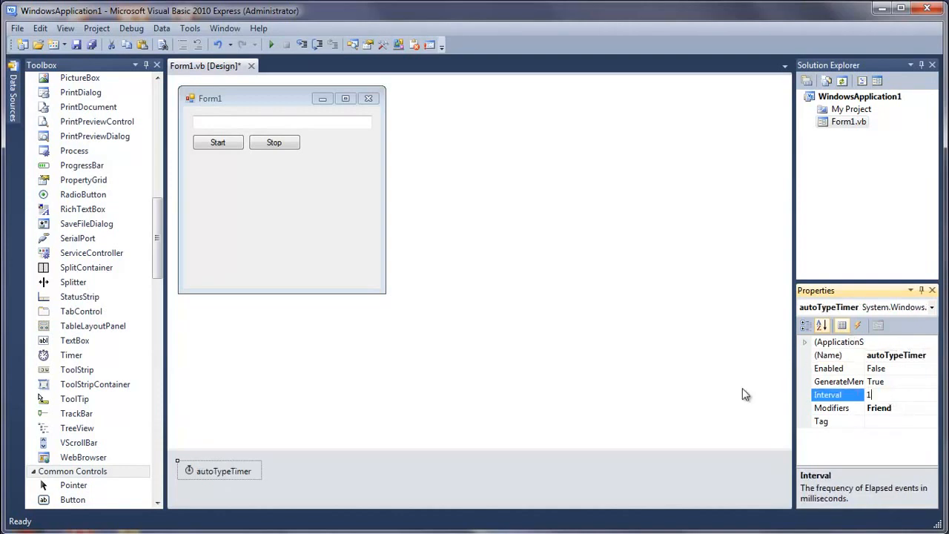
{"action": "type", "text": "000"}
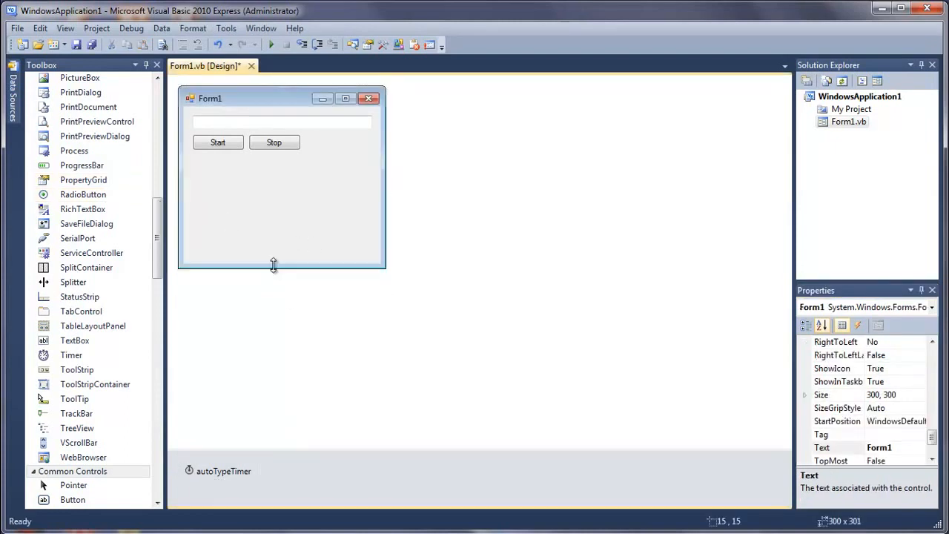
Shorten Form1 to fit its controls and bring up the Start button's Click handler
{"action": "left_click_drag", "start_coordinate": [273, 264], "coordinate": [244, 160]}
{"action": "type", "text": "Auto-Typer"}
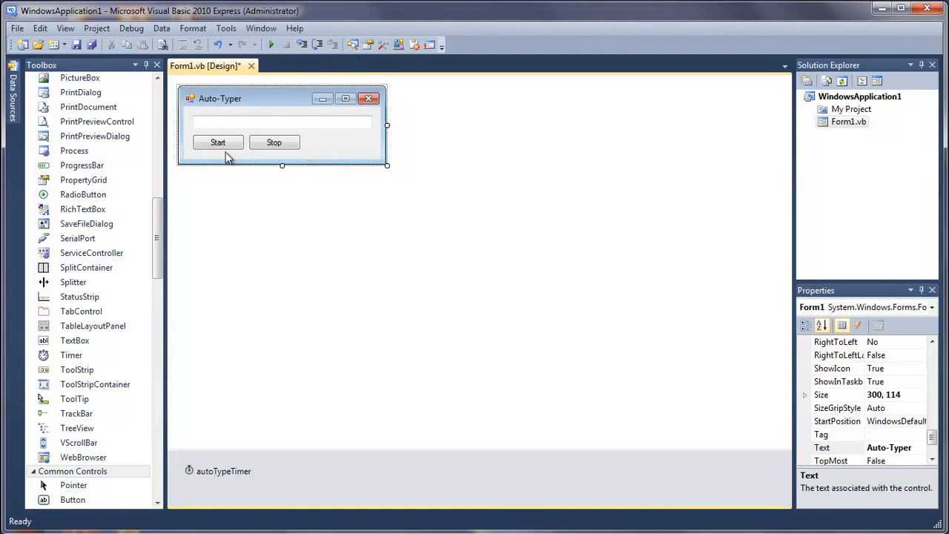
{"action": "double_click", "coordinate": [218, 142]}
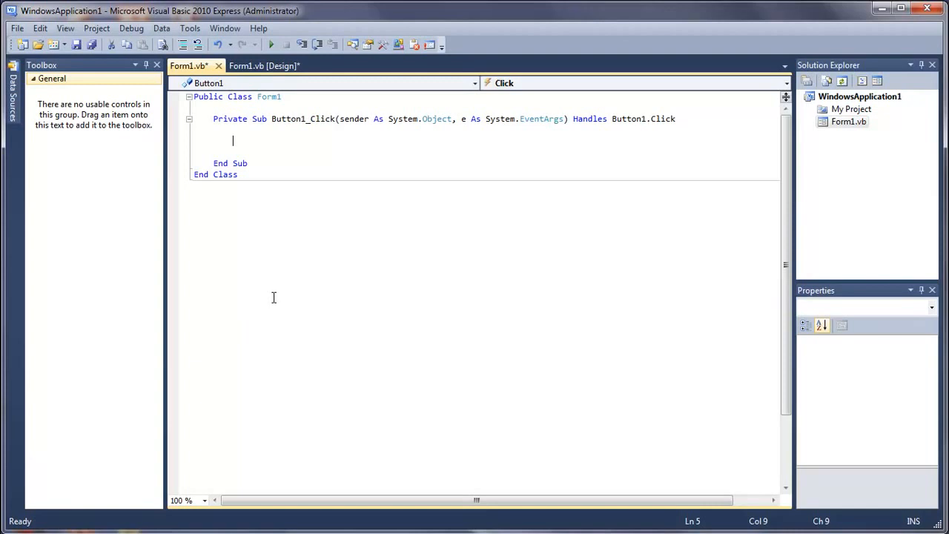
Make Button1_Click call autoTypeTimer.Start() and return to the designer
{"action": "type", "text": "autoty"}
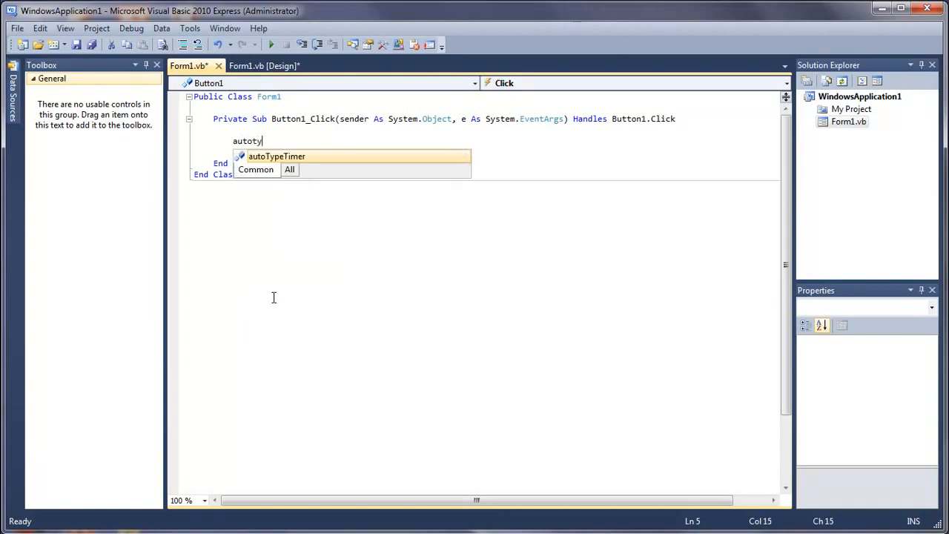
{"action": "type", "text": "etimer"}
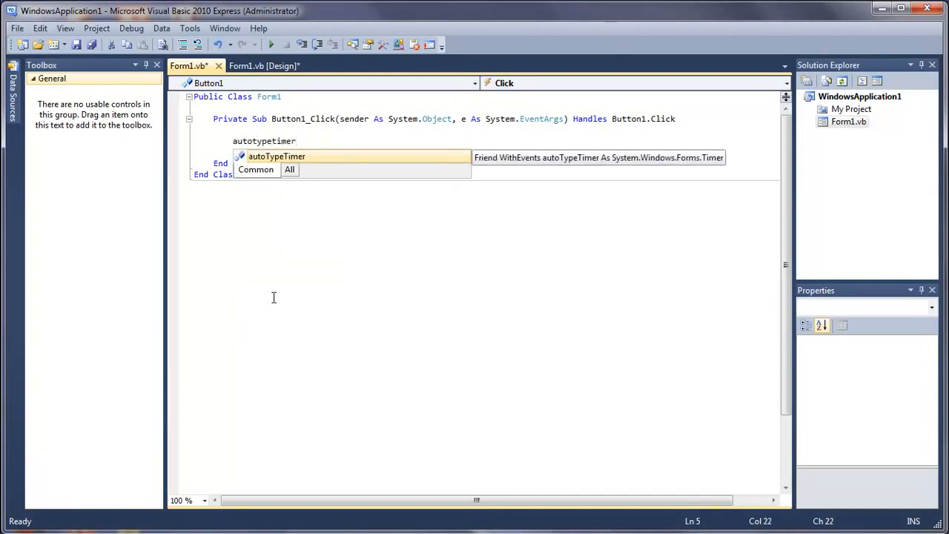
{"action": "type", "text": ".Start()"}
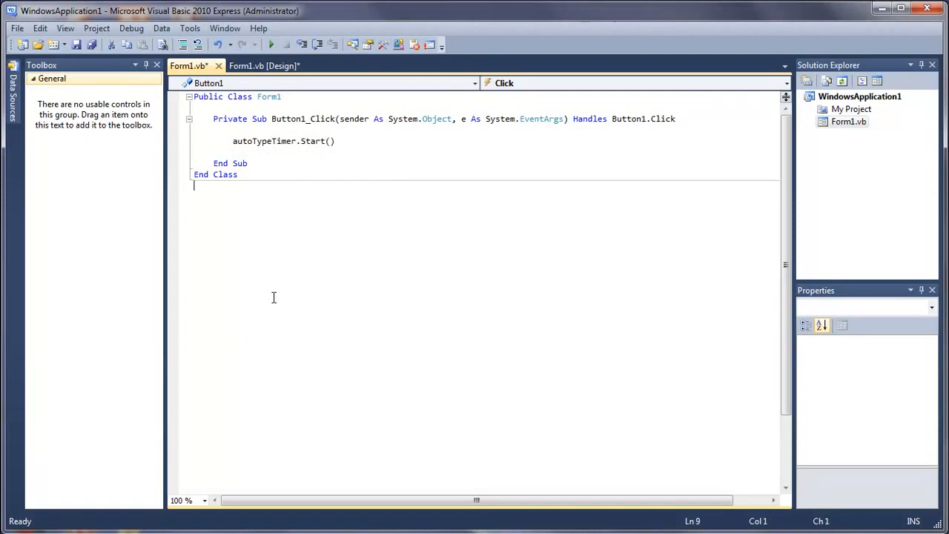
{"action": "left_click", "coordinate": [263, 65]}
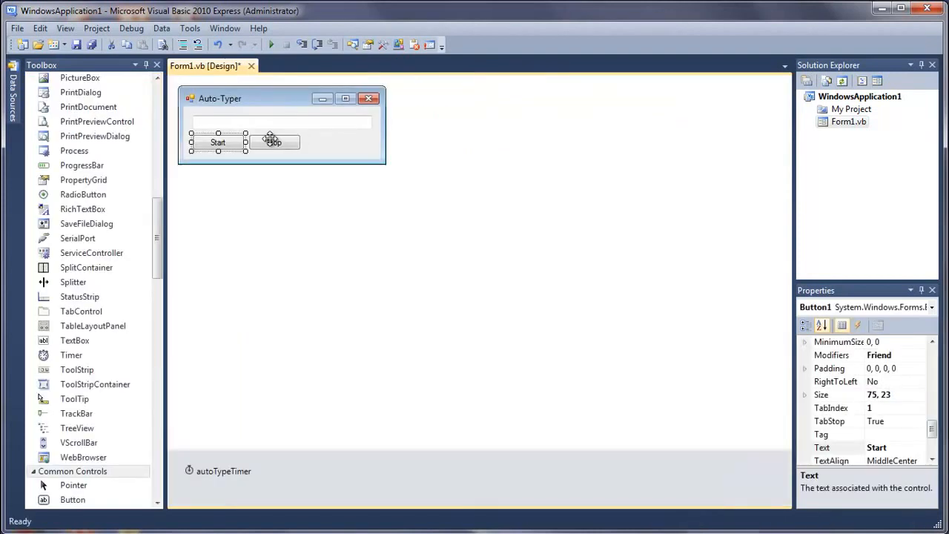
Make the Stop button's Button2_Click handler call autoTypeTimer.Stop()
{"action": "double_click", "coordinate": [272, 142]}
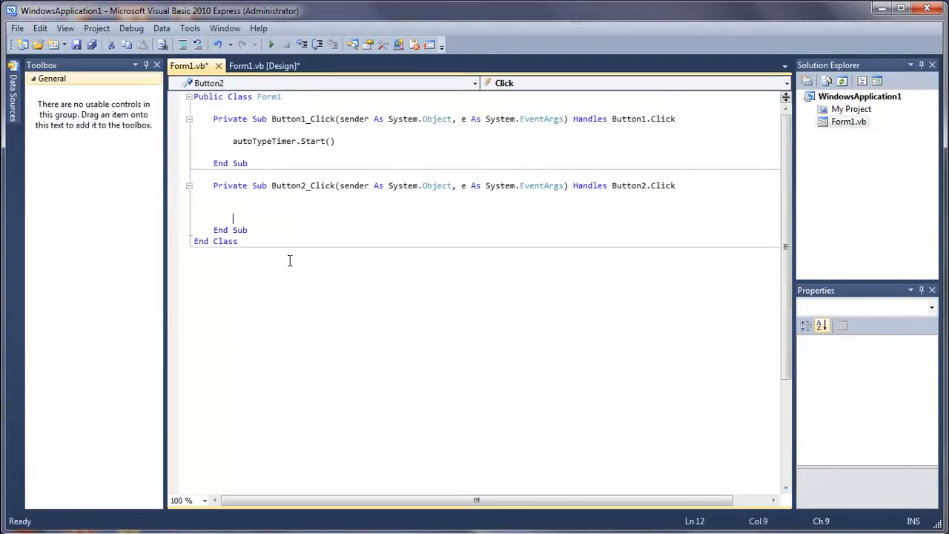
{"action": "type", "text": "autoty"}
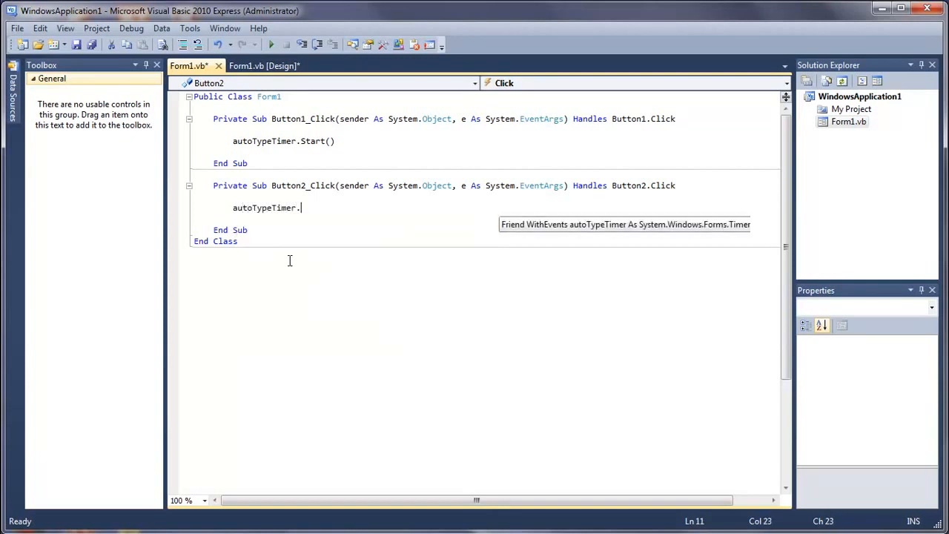
{"action": "type", "text": "stop"}
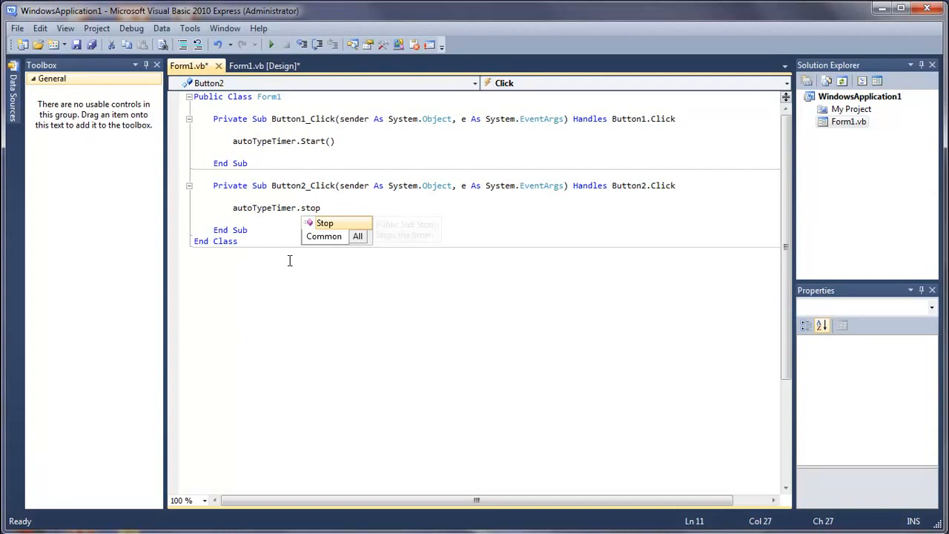
{"action": "left_click", "coordinate": [264, 65]}
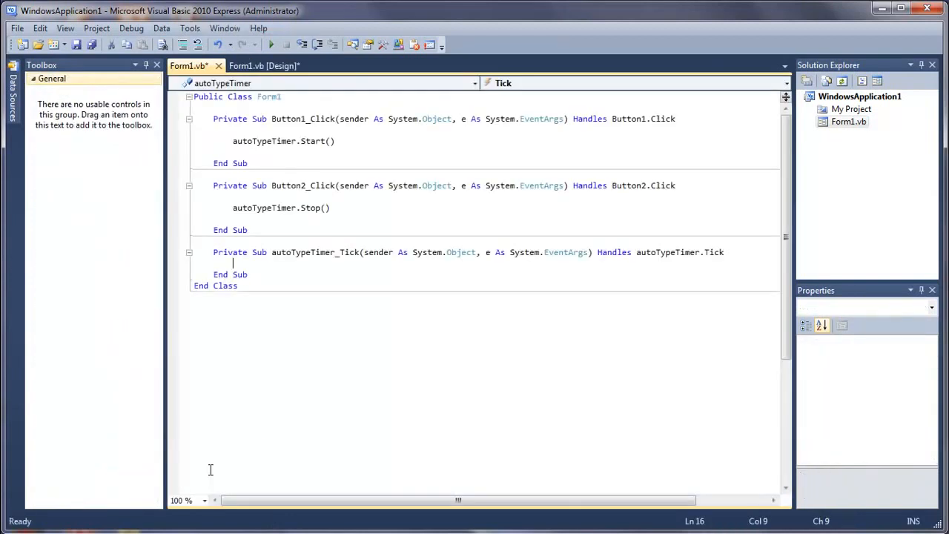
Write a SendKeys.Send() call inside the autoTypeTimer_Tick handler
{"action": "key", "text": "Enter"}
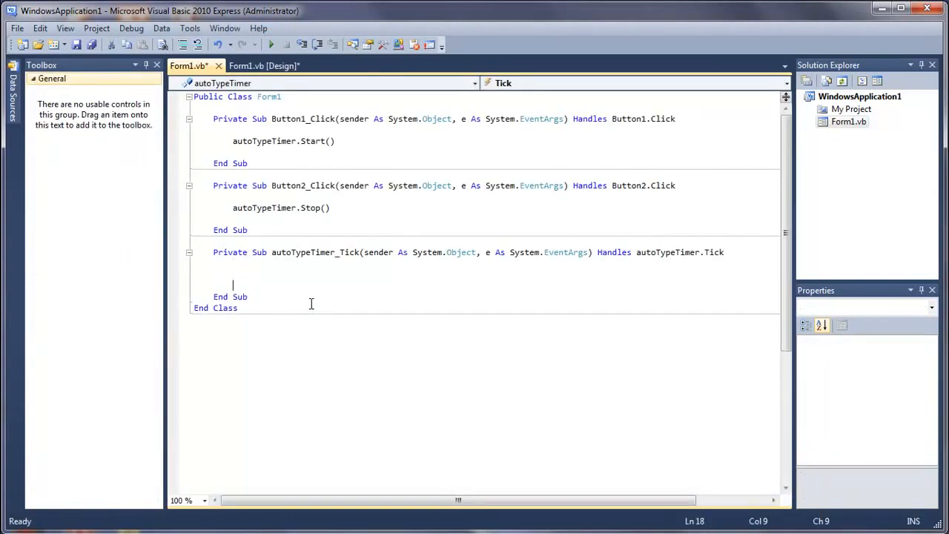
{"action": "key", "text": "Backspace"}
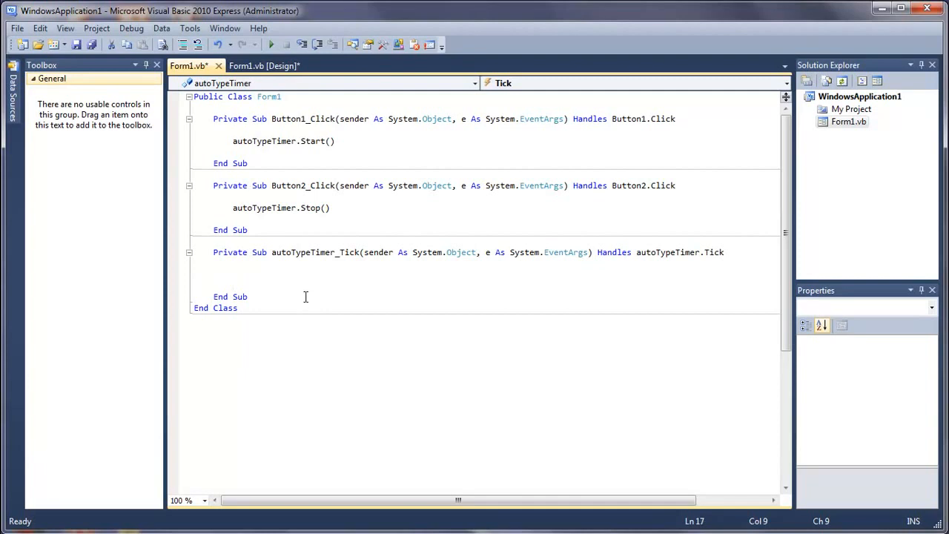
{"action": "left_click", "coordinate": [232, 275]}
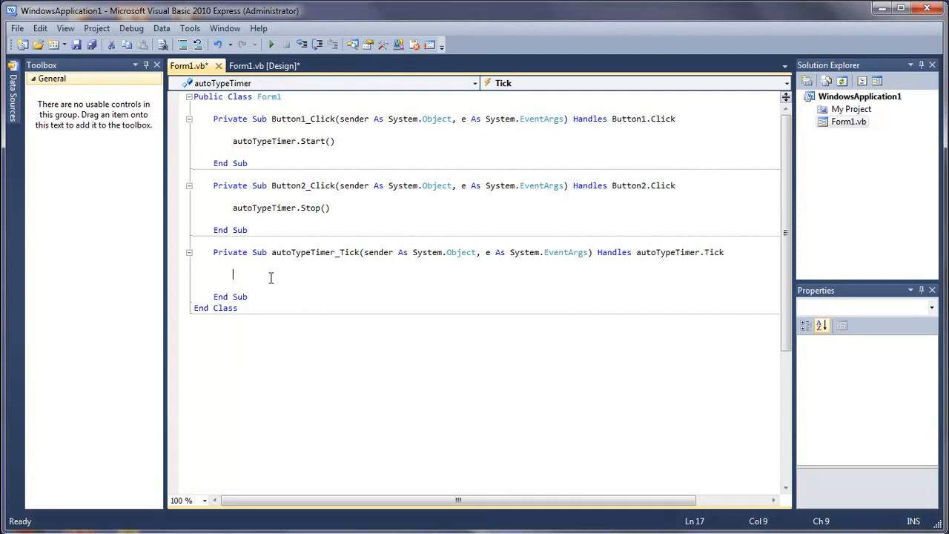
{"action": "type", "text": "s"}
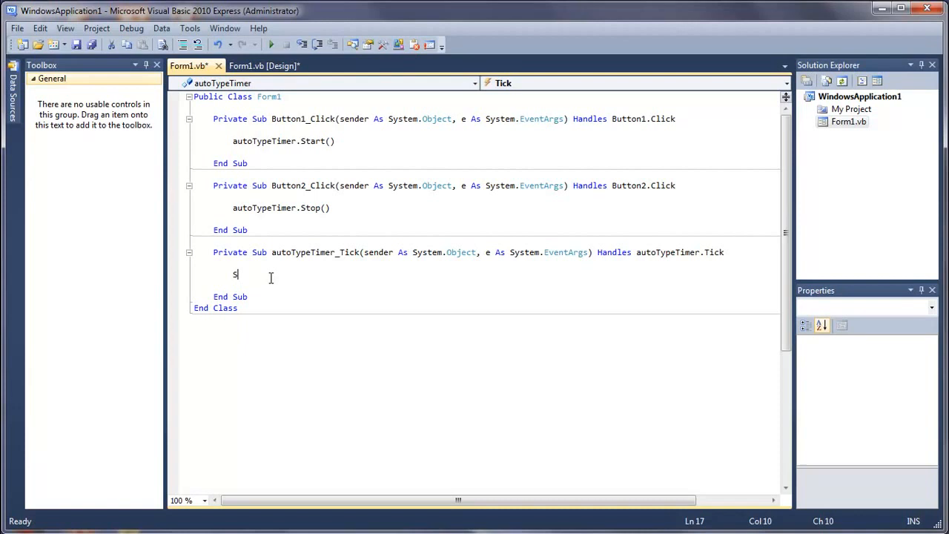
{"action": "type", "text": "SendKeys."}
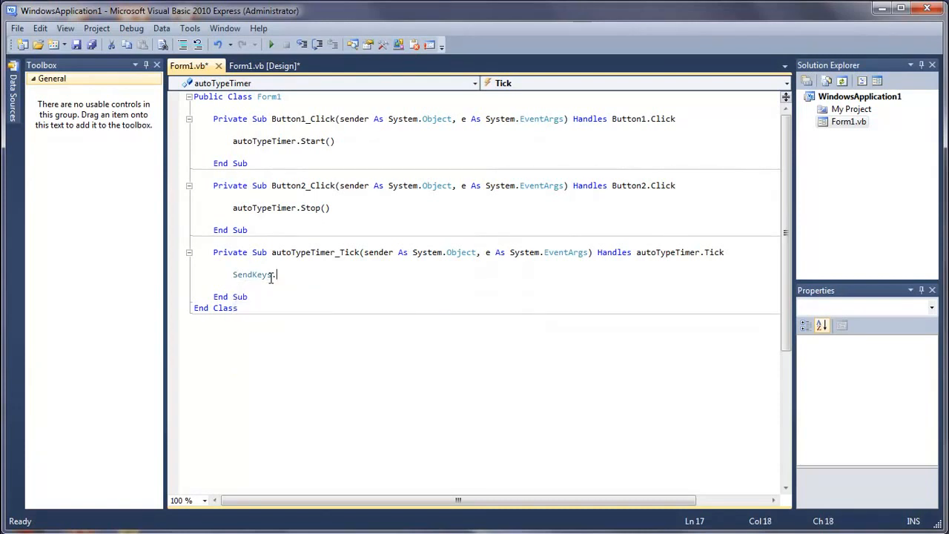
{"action": "type", "text": ".Send()"}
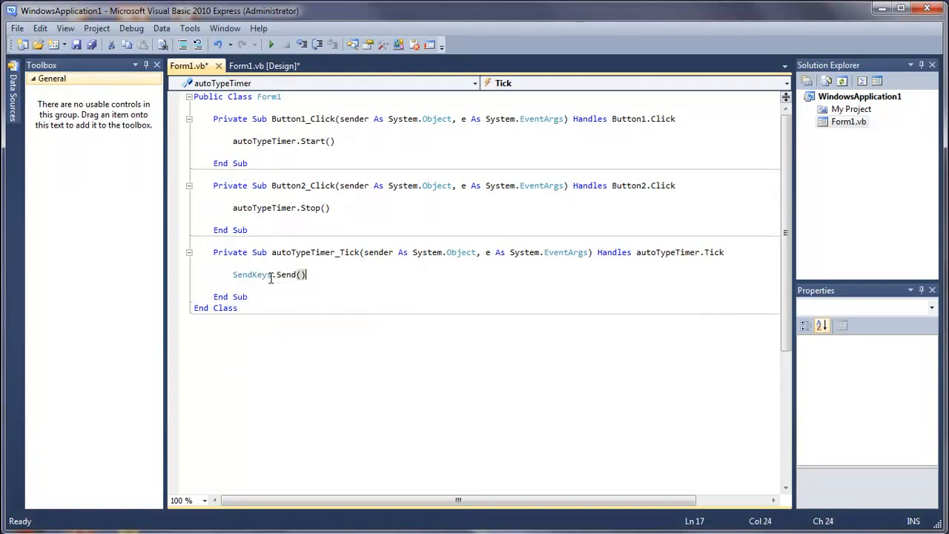
Pass TextBox1.Text as the Send argument instead of a quoted string and run the app
{"action": "type", "text": "\""}
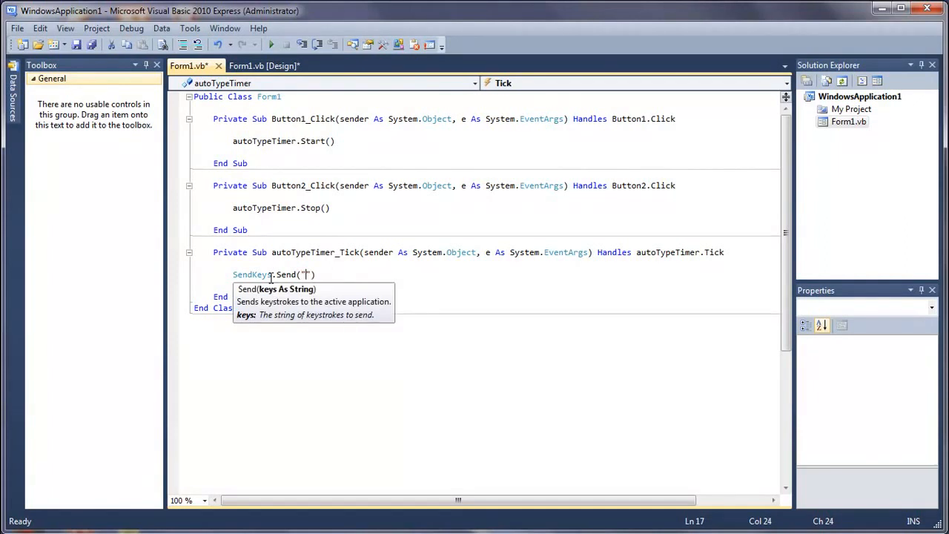
{"action": "key", "text": "Backspace"}
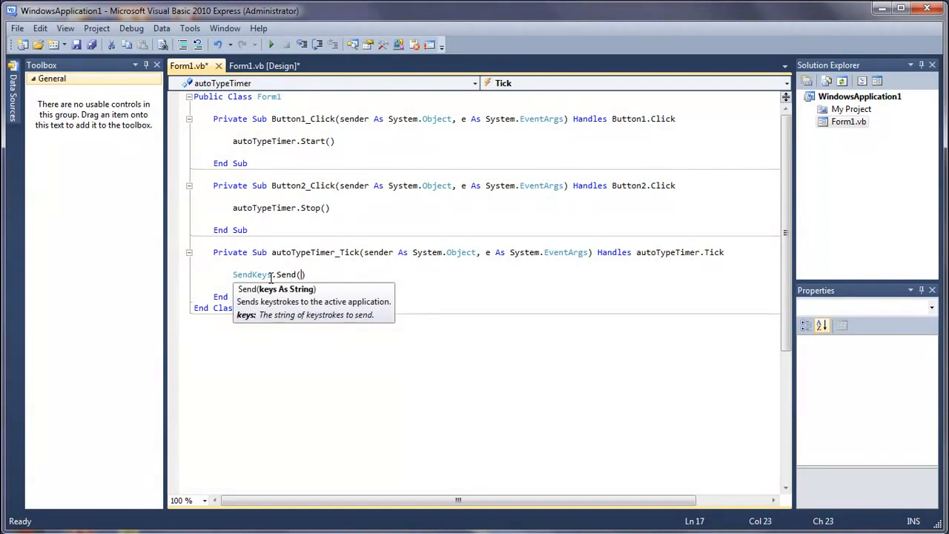
{"action": "type", "text": "Textbox1.Text"}
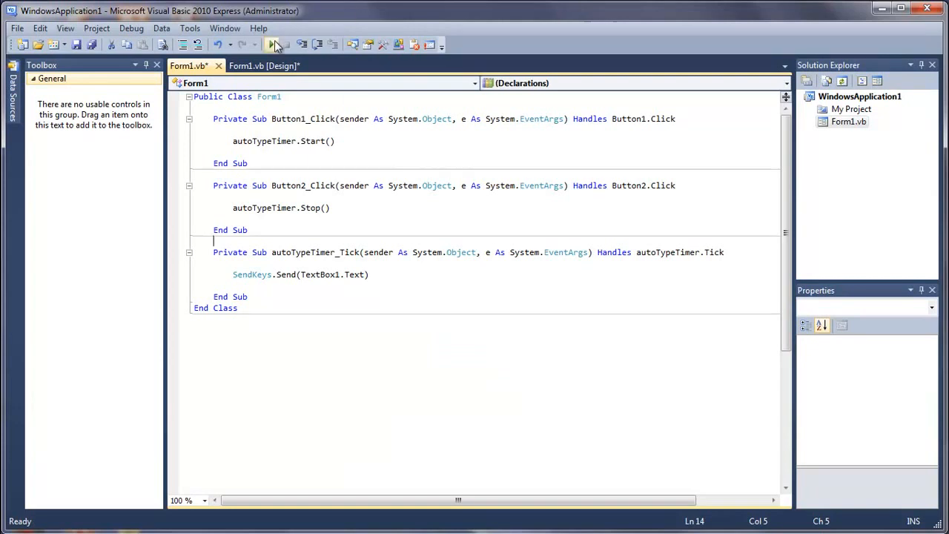
{"action": "left_click", "coordinate": [273, 44]}
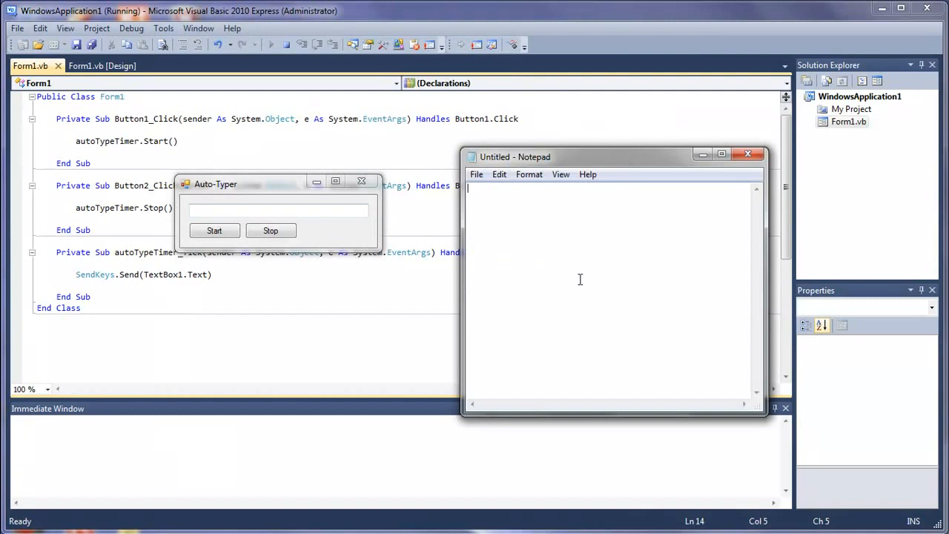
{"action": "type", "text": "Hello"}
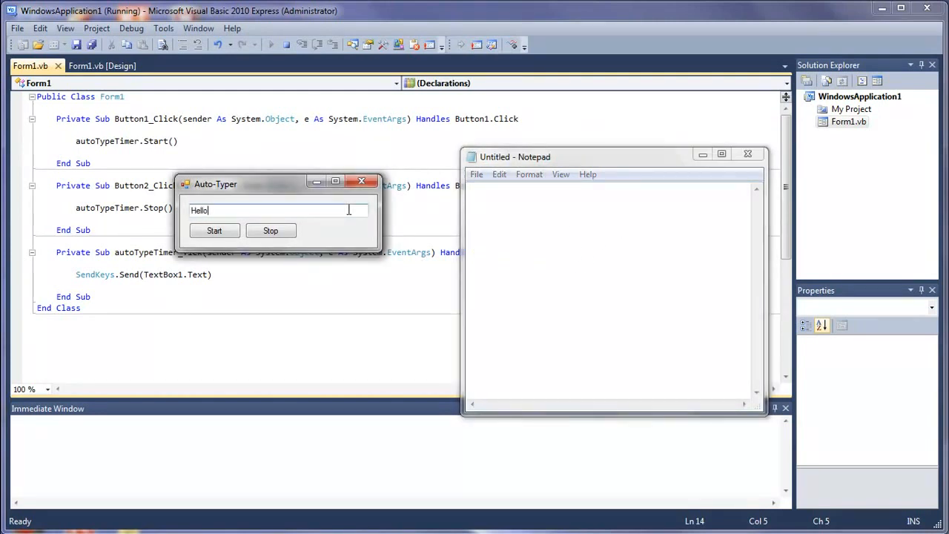
{"action": "left_click", "coordinate": [213, 231]}
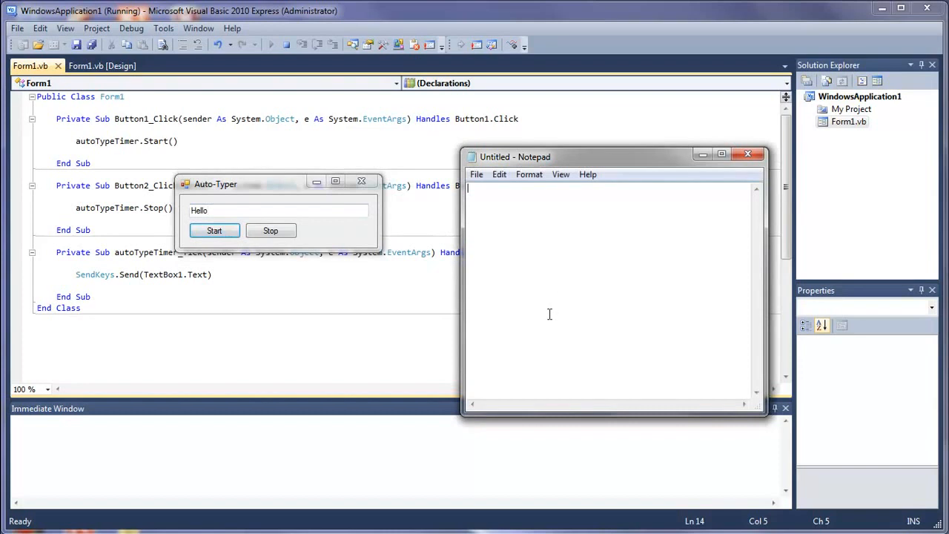
{"action": "left_click", "coordinate": [214, 231]}
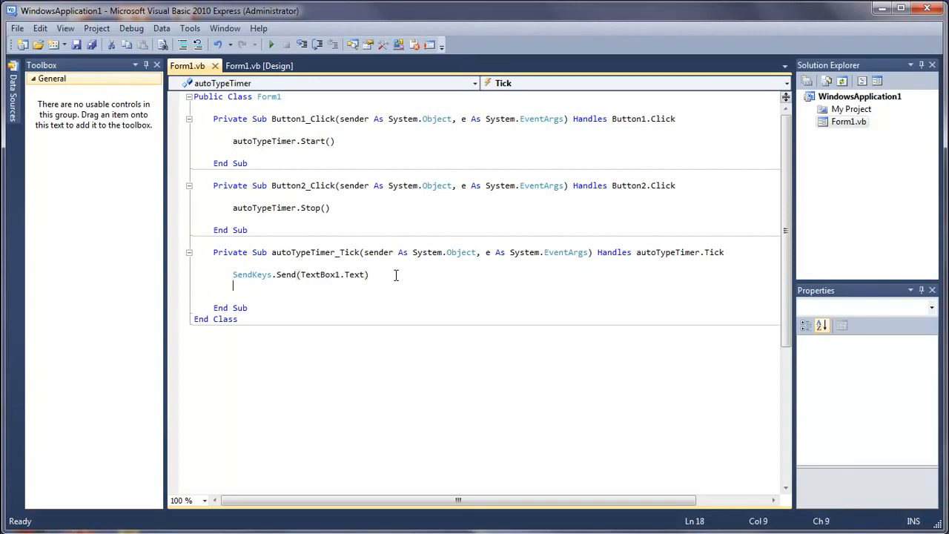
Add SendKeys.Send("{Enter}") on a new line after the text-sending call
{"action": "type", "text": "Sendke"}
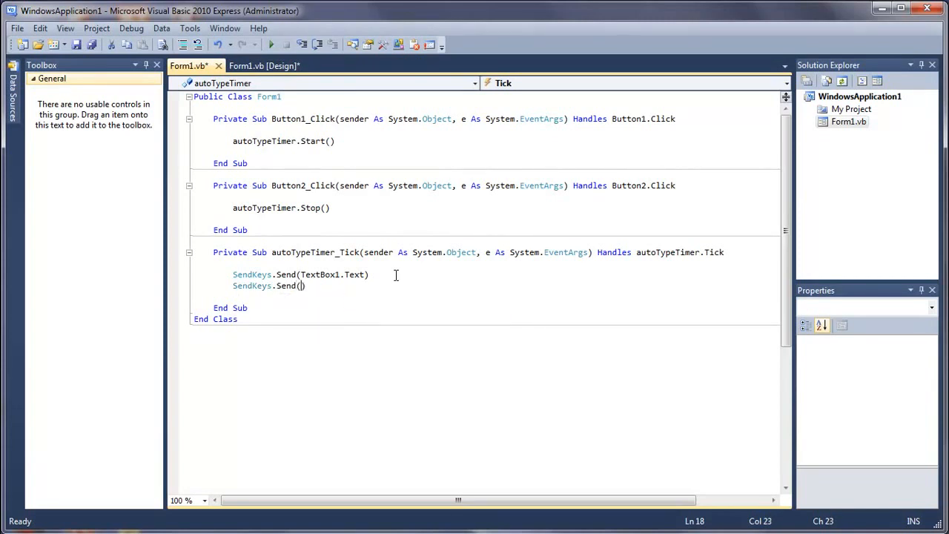
{"action": "type", "text": "\"{Enter"}
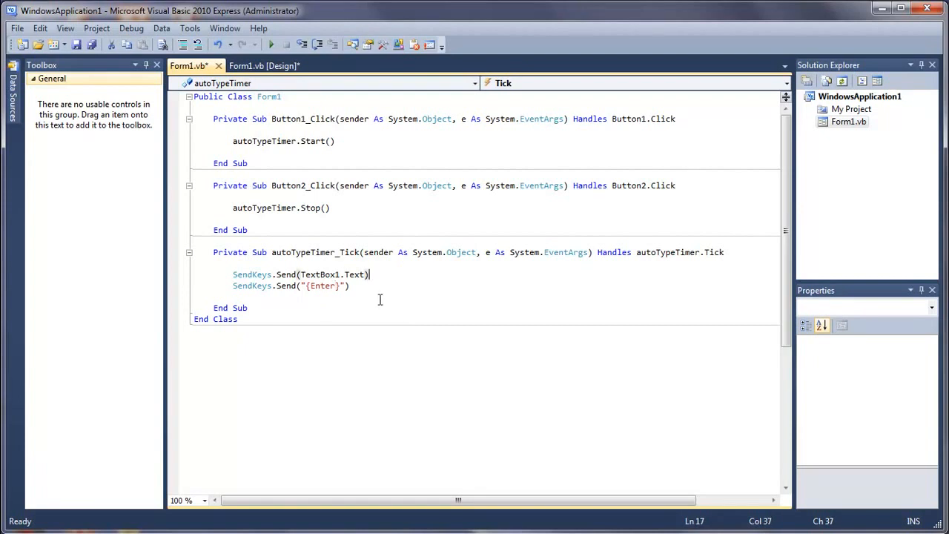
{"action": "mouse_move", "coordinate": [392, 279]}
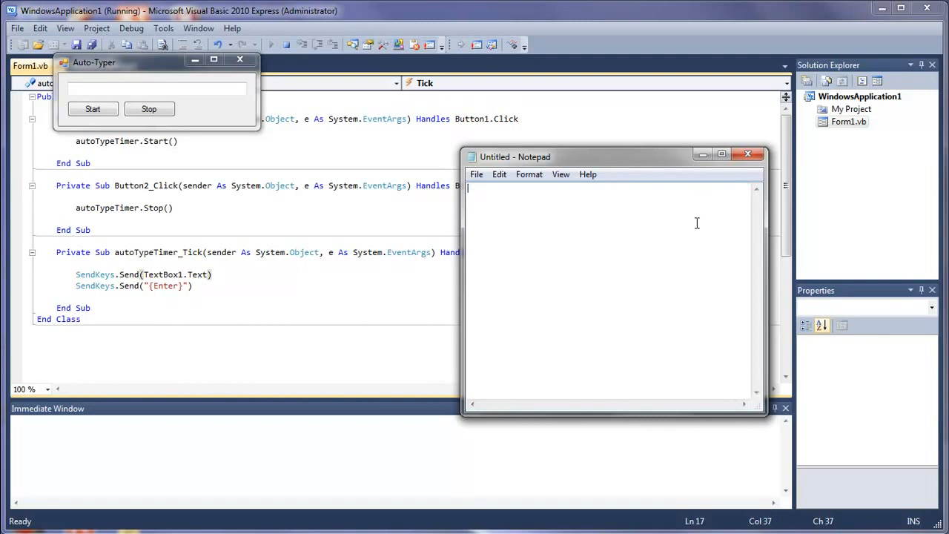
Move Auto-Typer beside Notepad, enter 'Wafni Tutorials', start typing into Notepad, then stop it
{"action": "left_click_drag", "start_coordinate": [95, 62], "coordinate": [237, 227]}
{"action": "type", "text": "Wa"}
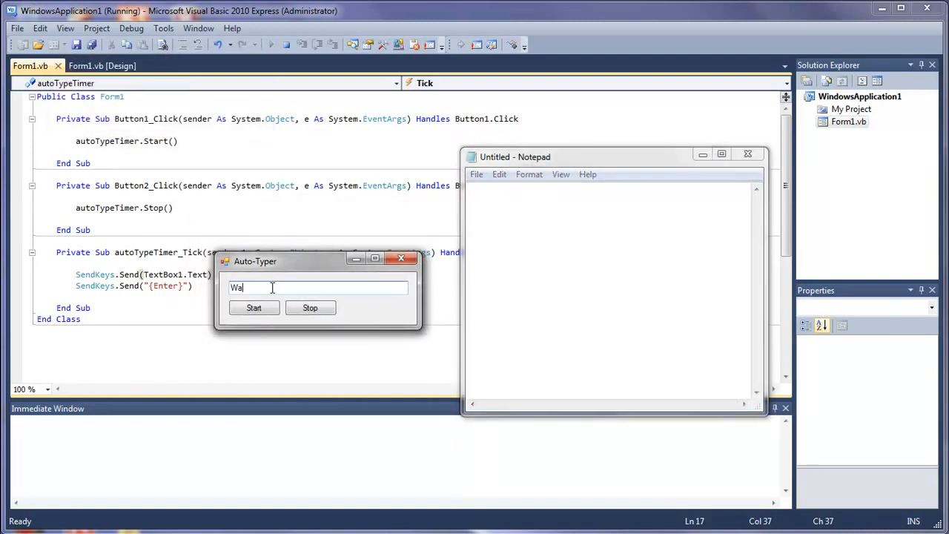
{"action": "type", "text": "fni Tutorials"}
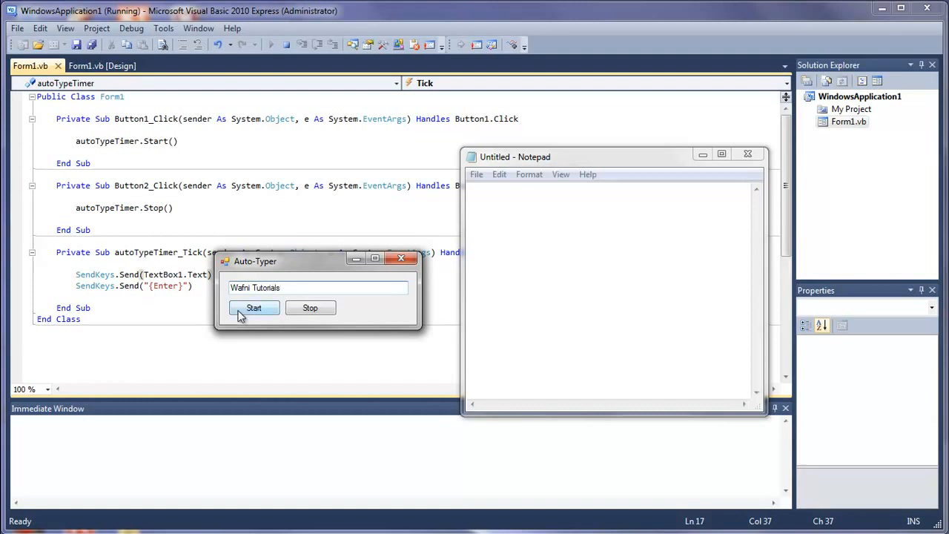
{"action": "left_click", "coordinate": [254, 307]}
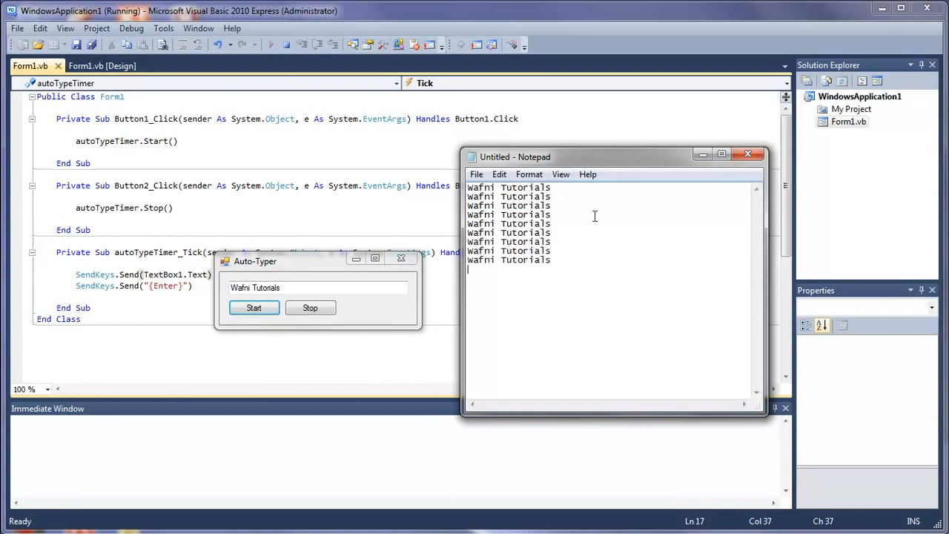
{"action": "left_click", "coordinate": [310, 307]}
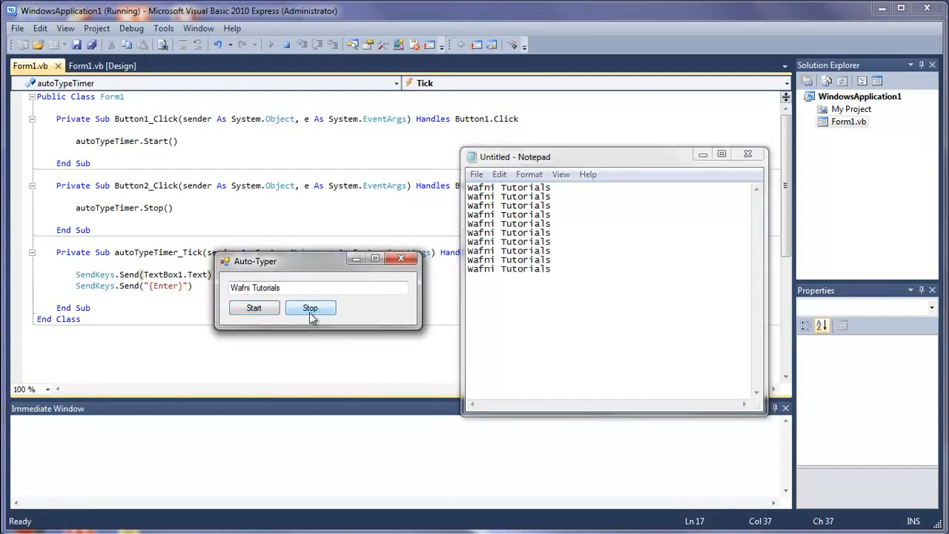
{"action": "left_click", "coordinate": [310, 307]}
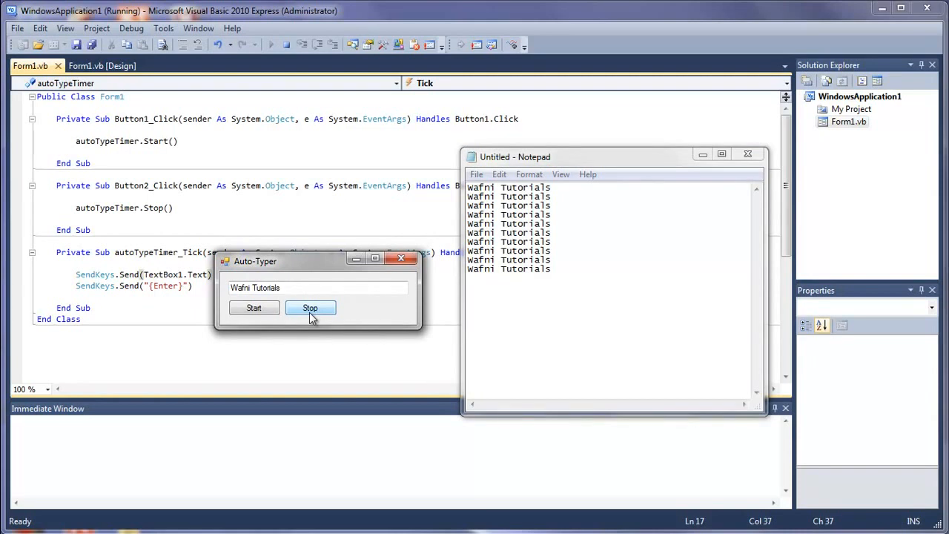